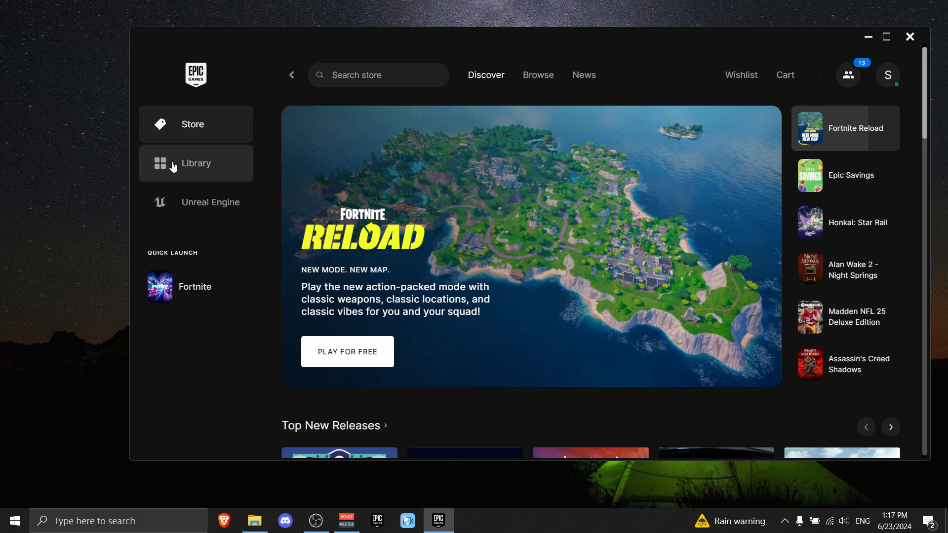
# Step: Open Fortnite's install folder from its Manage settings in the Epic Games Launcher Library
pyautogui.click(195, 162)
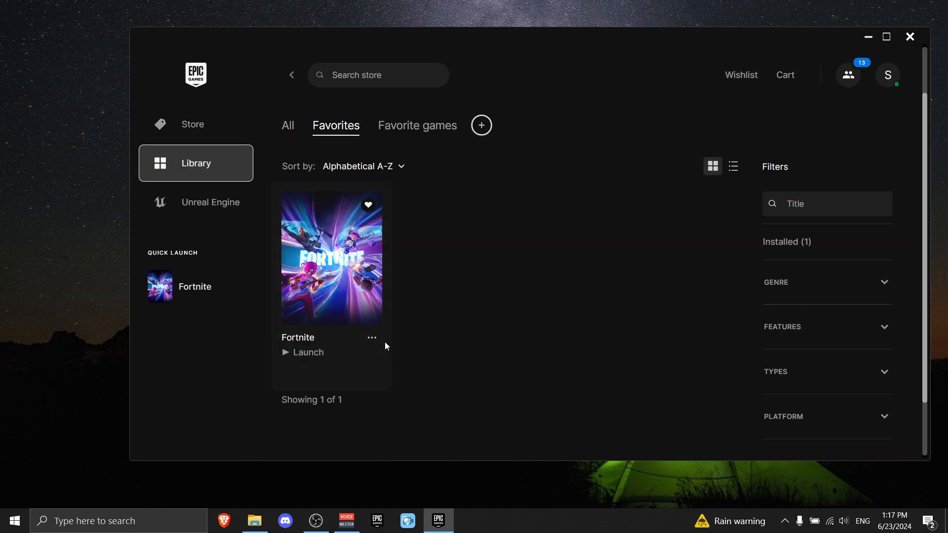
pyautogui.click(371, 338)
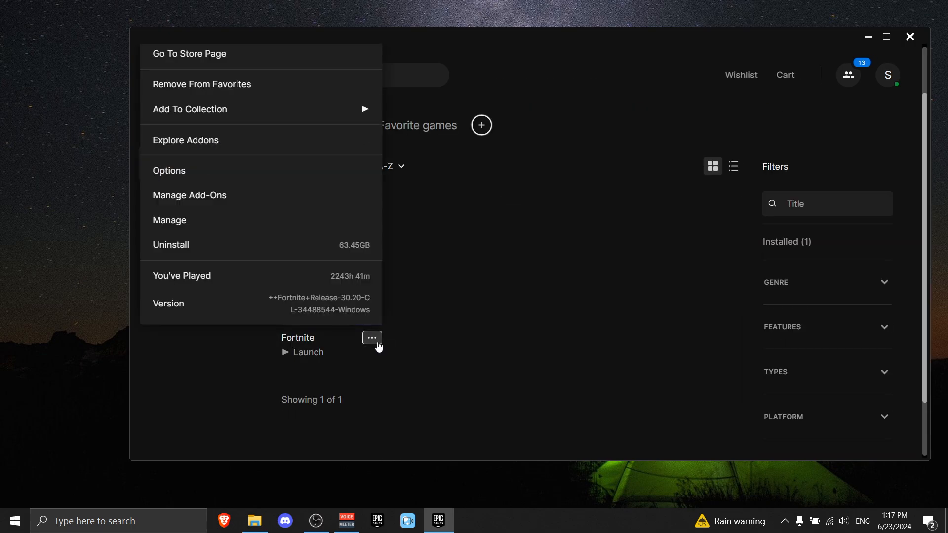
pyautogui.click(170, 219)
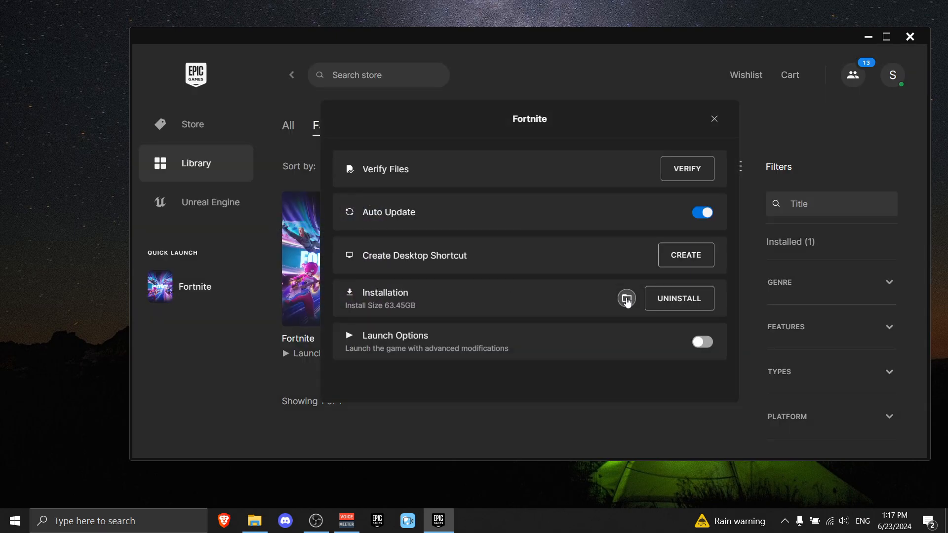
pyautogui.click(626, 298)
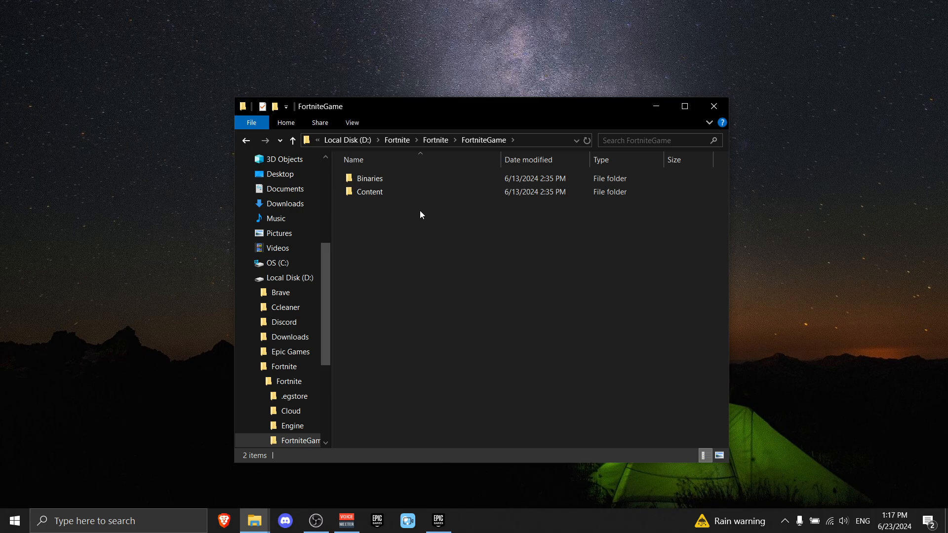
# Step: Give FortniteClient-Win64-Shipping.exe Windows 8 compatibility mode and disable fullscreen optimizations
pyautogui.doubleClick(368, 177)
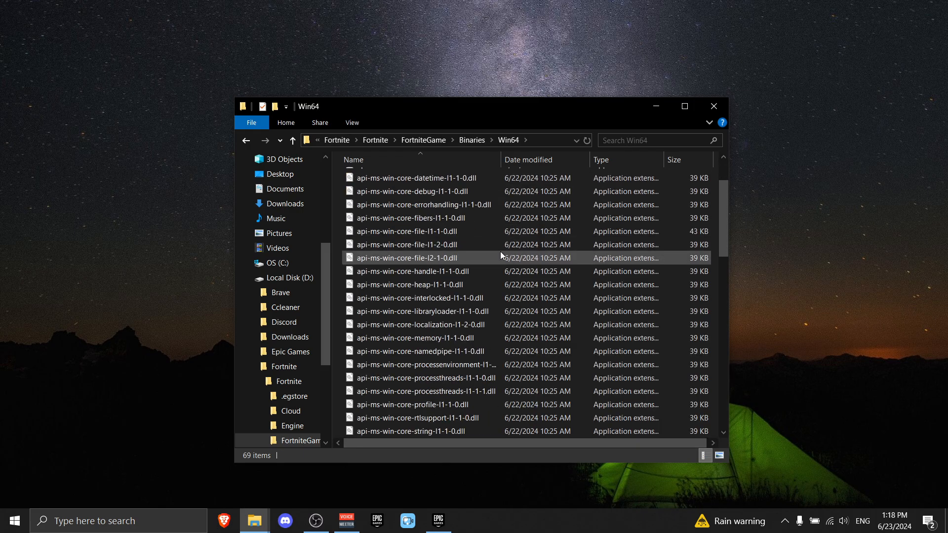
pyautogui.scroll(-3)
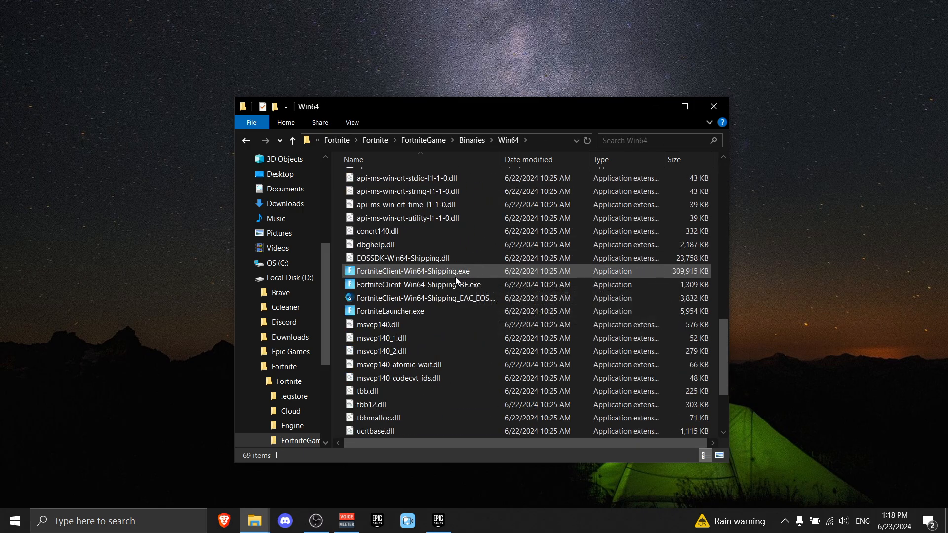
pyautogui.moveTo(434, 271)
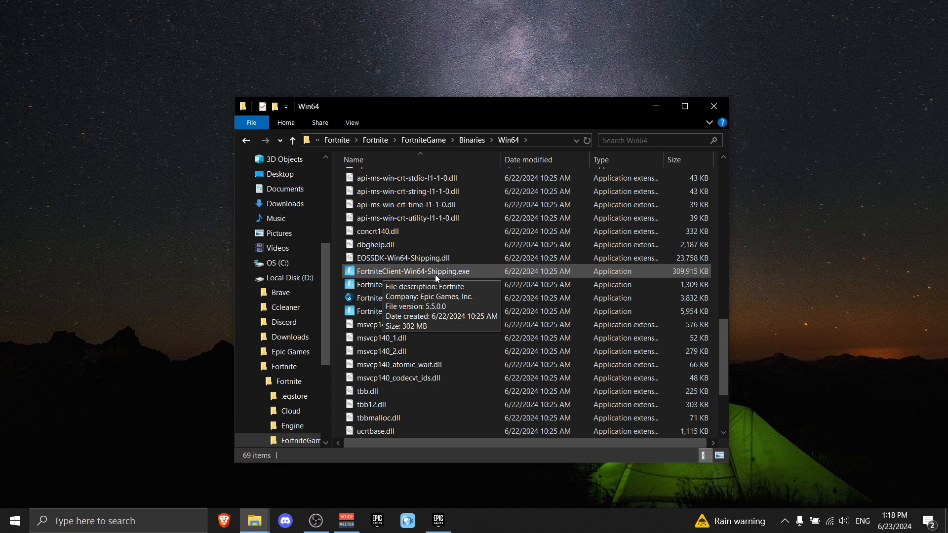
pyautogui.click(413, 271)
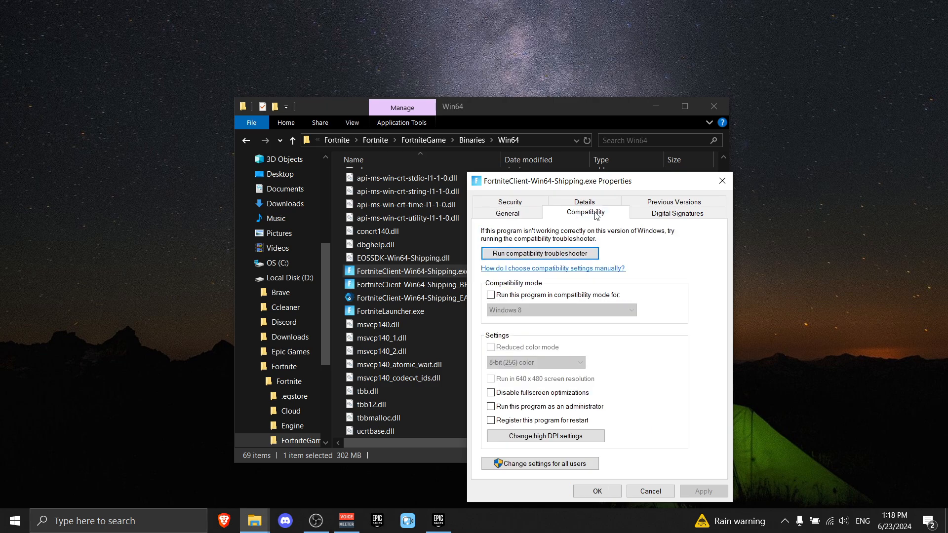
pyautogui.click(490, 296)
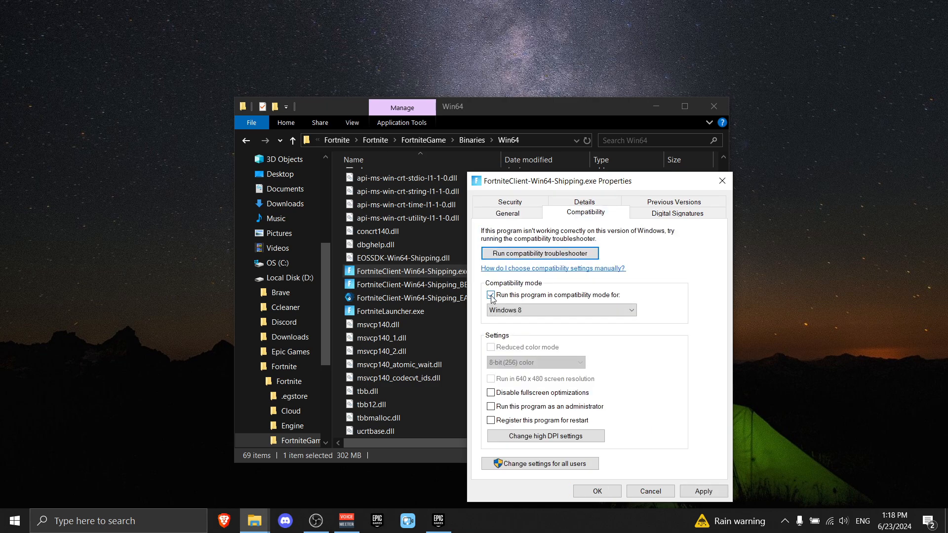
pyautogui.click(491, 296)
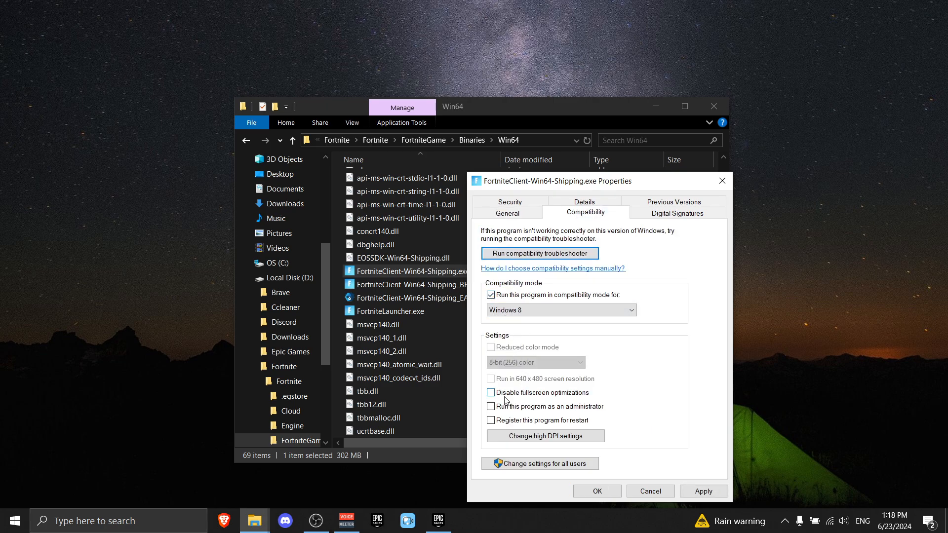
pyautogui.click(491, 392)
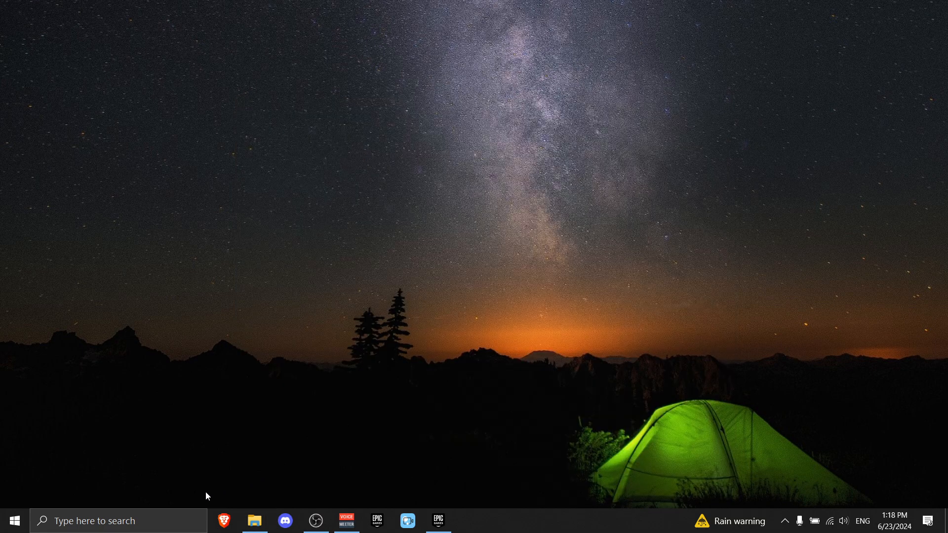
pyautogui.moveTo(775, 323)
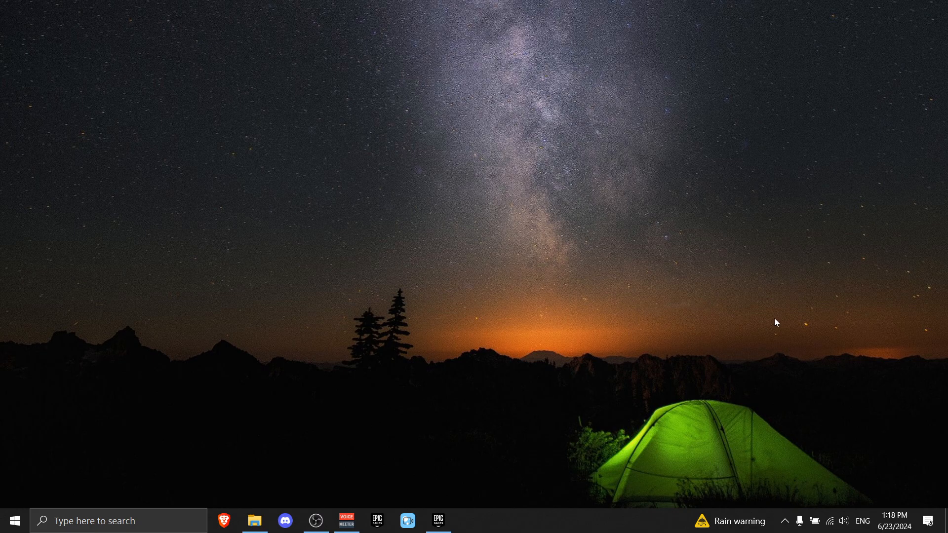
# Step: Launch Command Prompt as administrator and enter 'sfc /scannow'
pyautogui.write('cmd')
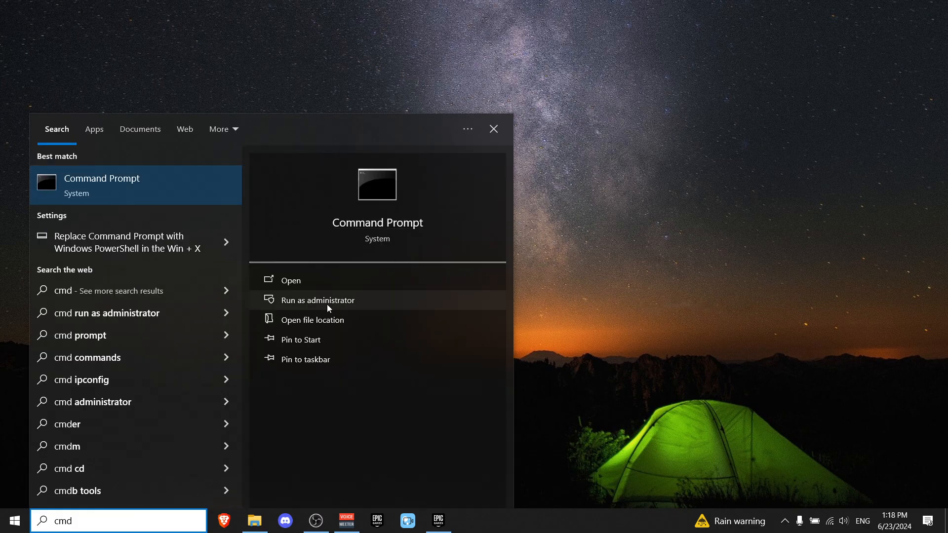
pyautogui.click(317, 300)
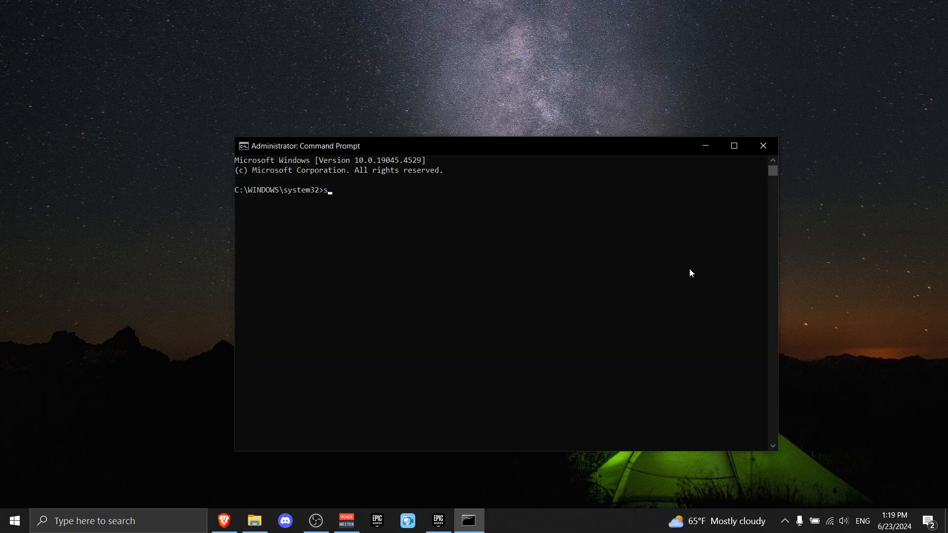
pyautogui.write('fc /sc')
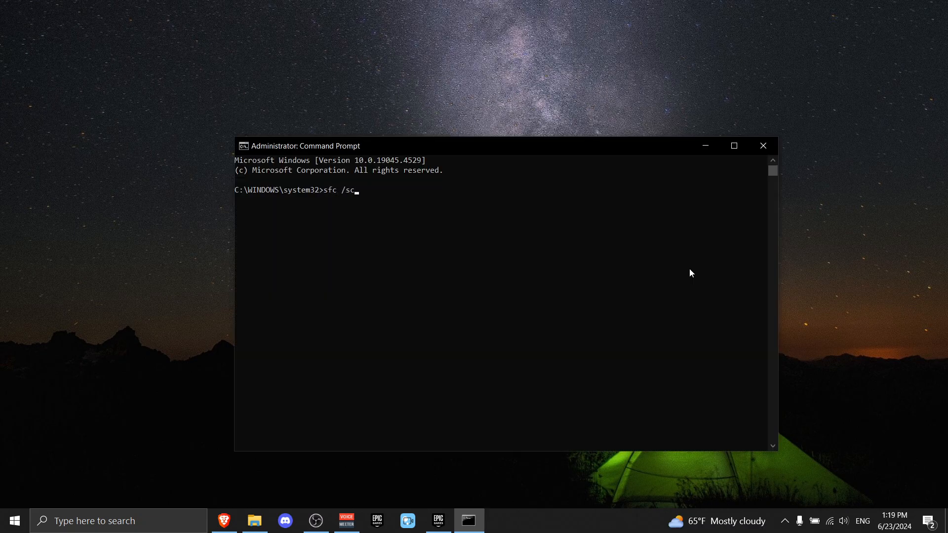
pyautogui.write('annow')
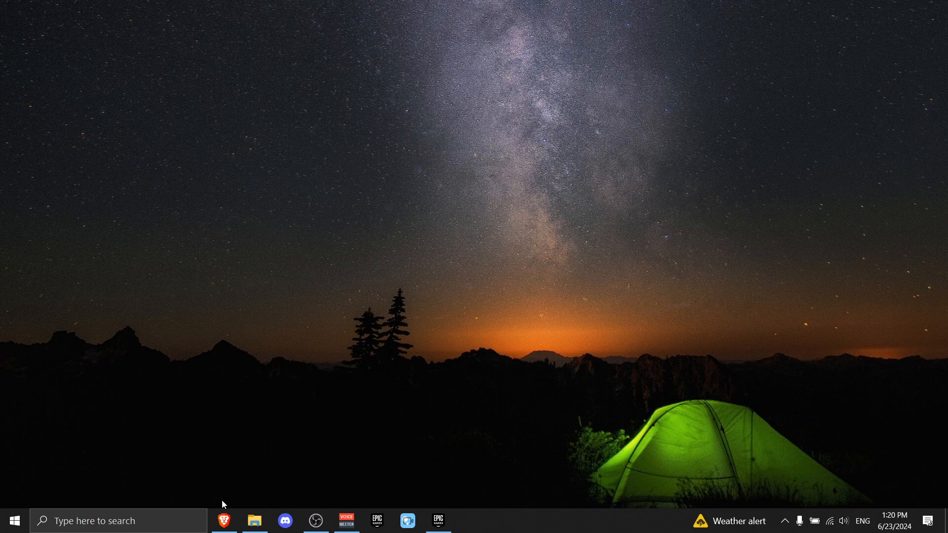
# Step: Open the How-To Geek guide for the Ultimate Performance power plan in Brave
pyautogui.click(223, 520)
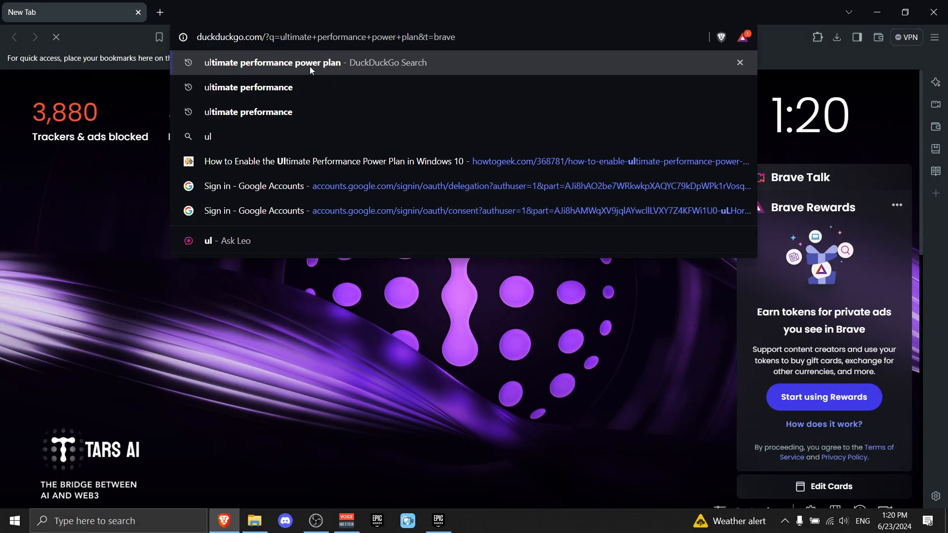
pyautogui.click(272, 63)
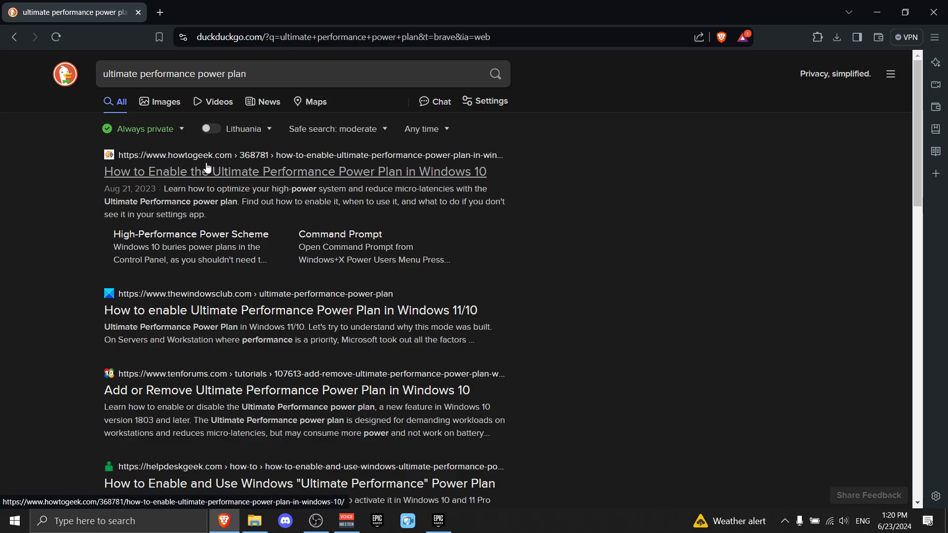
pyautogui.moveTo(253, 185)
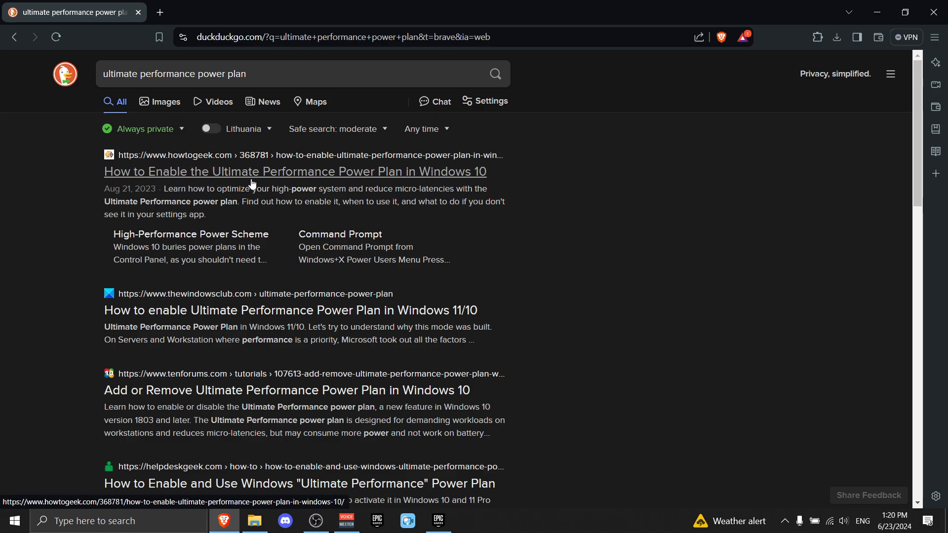
pyautogui.moveTo(257, 181)
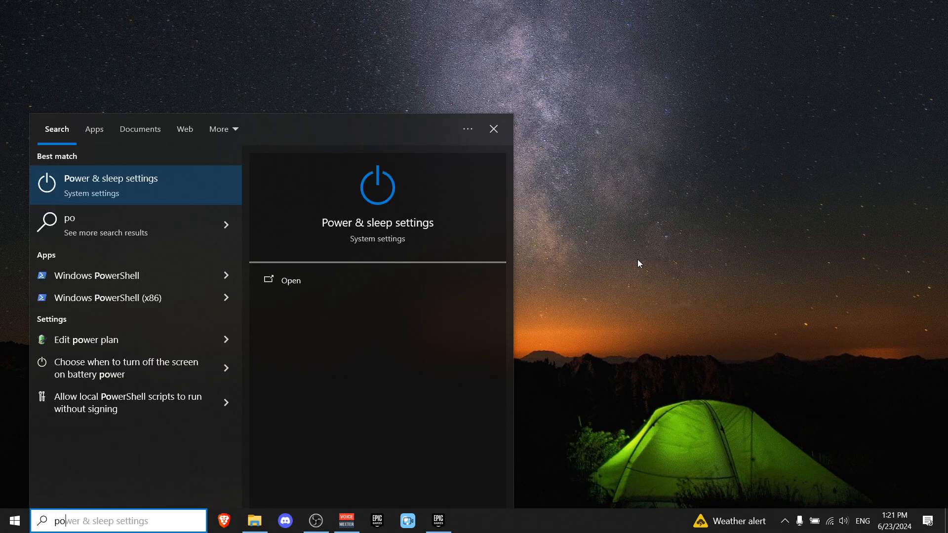
# Step: Enter the powercfg -duplicatescheme command in an administrator Windows PowerShell
pyautogui.write('powersh')
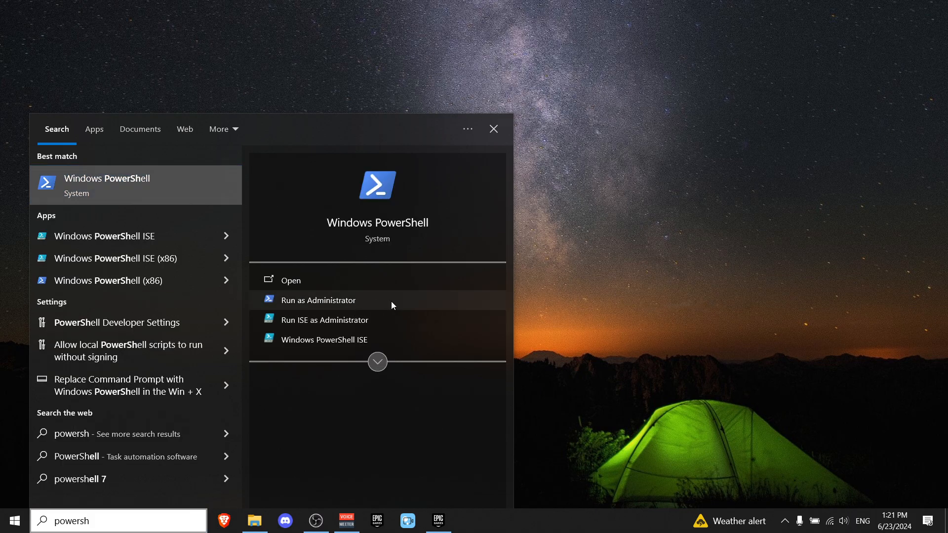
pyautogui.click(318, 300)
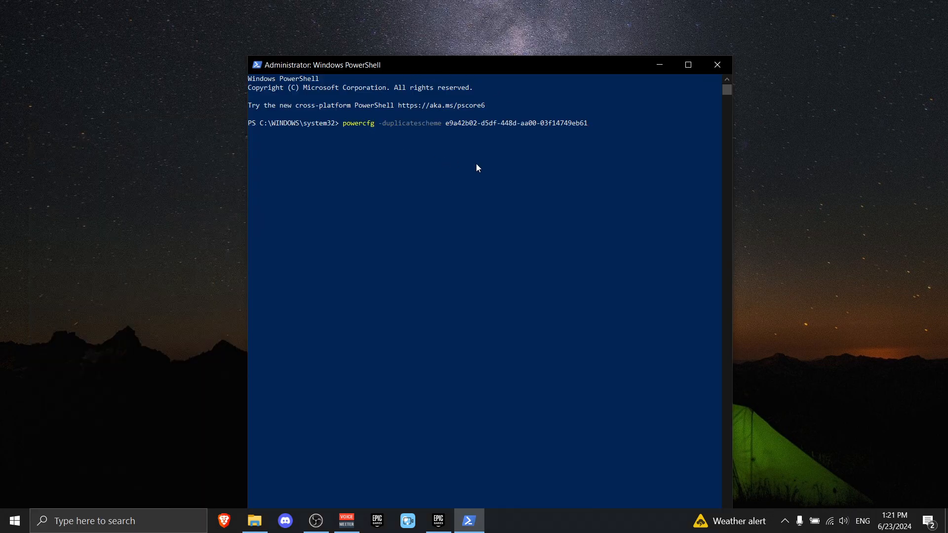
pyautogui.click(717, 64)
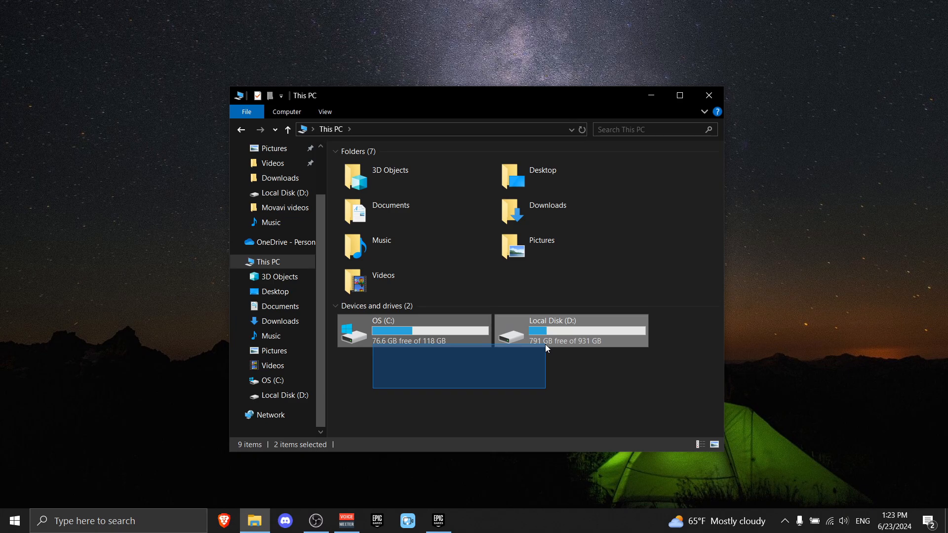
# Step: Select only the OS (C:) drive, then clear the drive selection
pyautogui.click(431, 330)
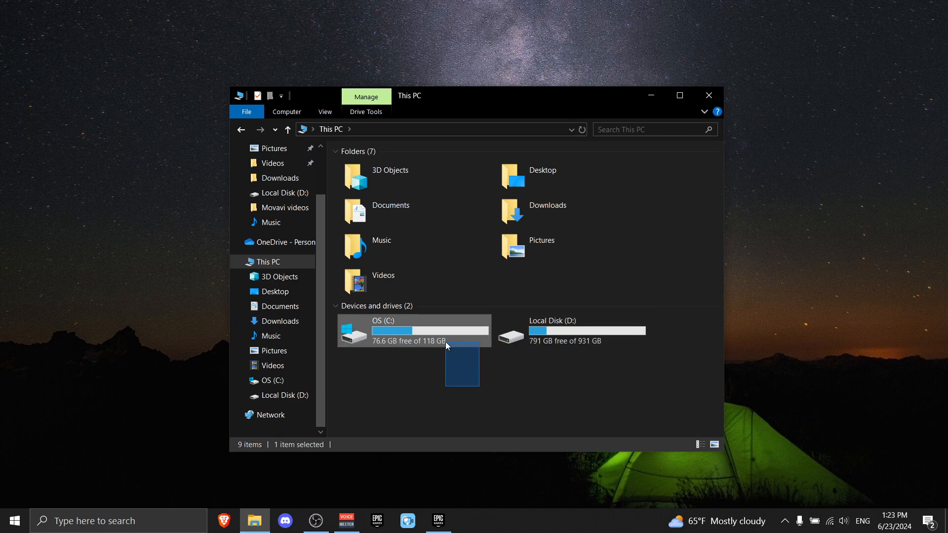
pyautogui.click(429, 388)
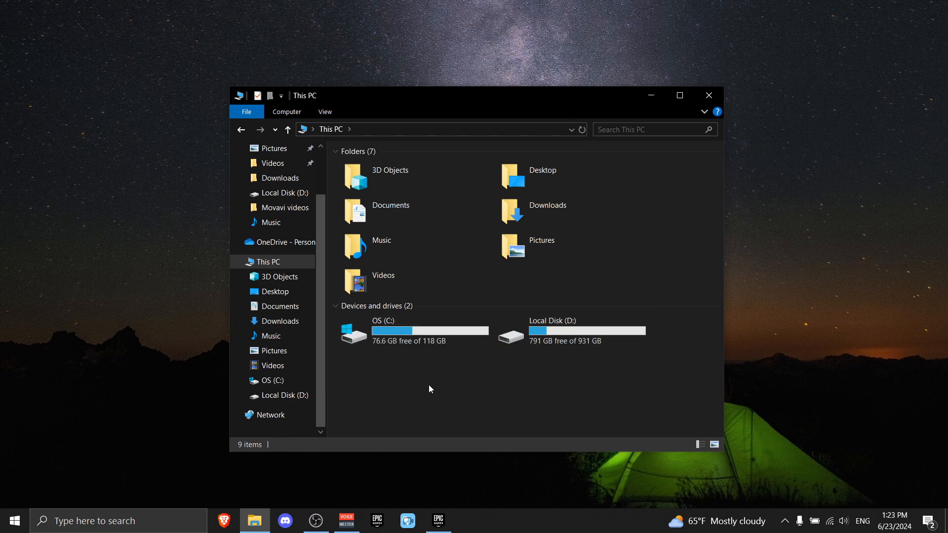
pyautogui.click(14, 520)
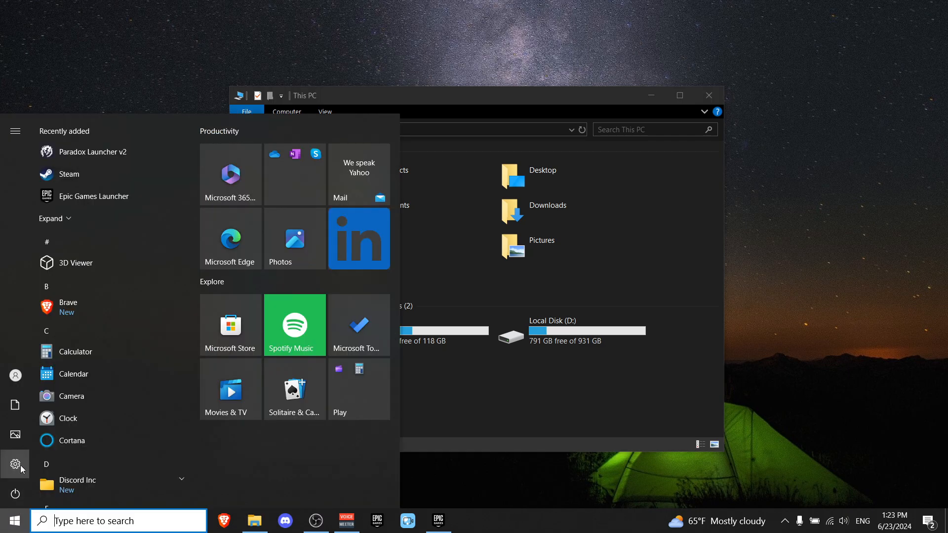
# Step: Filter the Apps & features list by the OS (C:) drive and scroll it
pyautogui.click(15, 464)
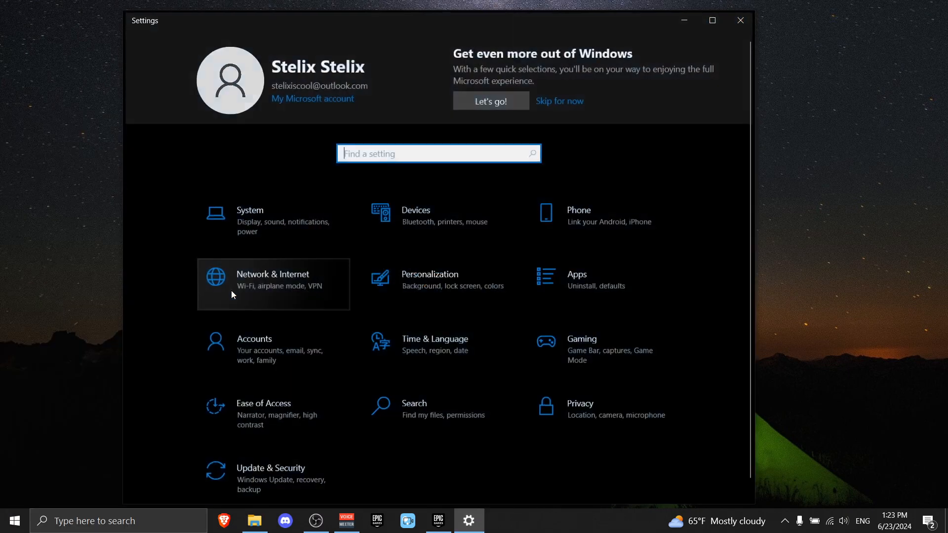
pyautogui.click(576, 278)
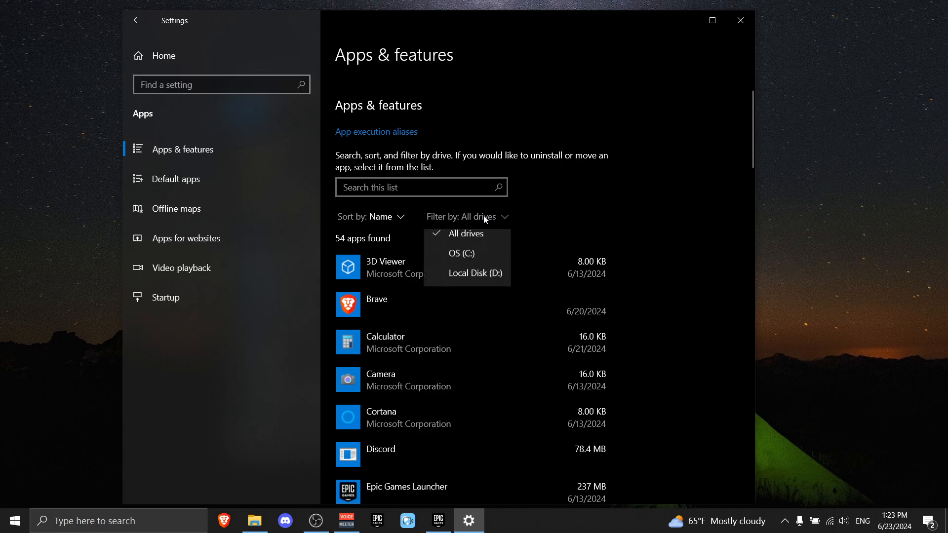
pyautogui.click(460, 252)
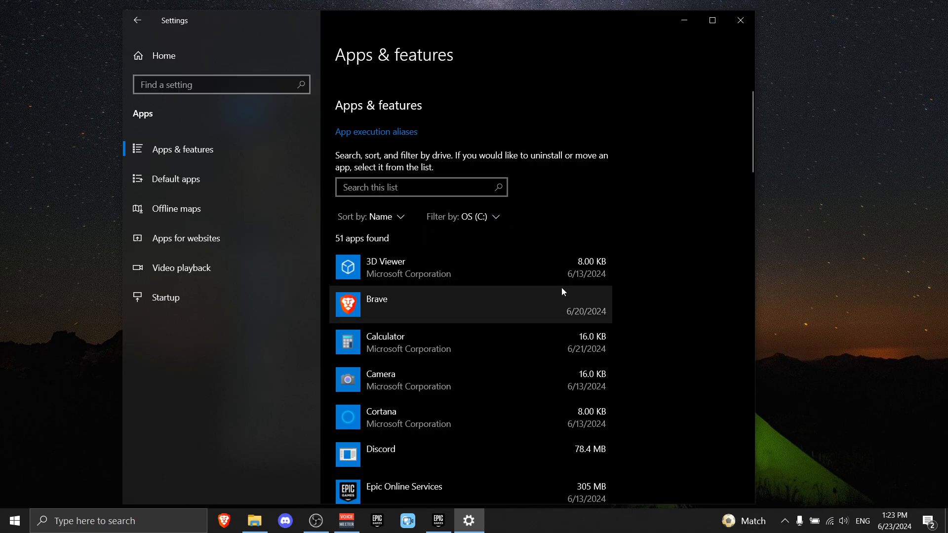
pyautogui.scroll(-3)
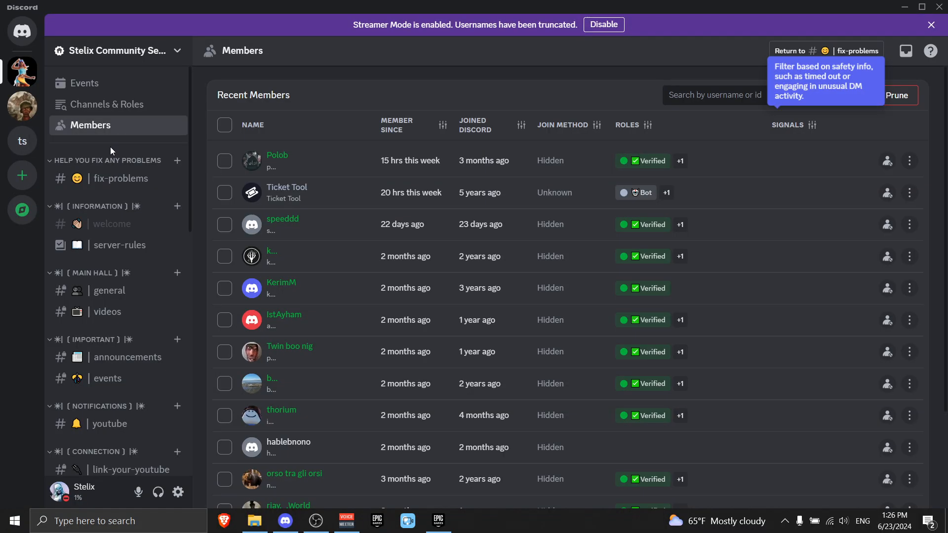
pyautogui.moveTo(119, 178)
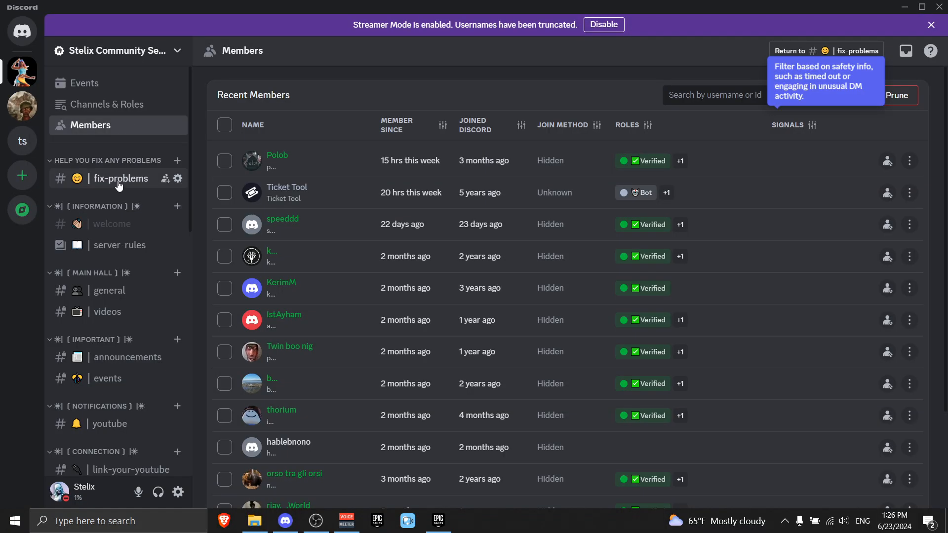
# Step: View the Discord #fix-problems ticket post, then return to the Fortnite lobby
pyautogui.click(120, 177)
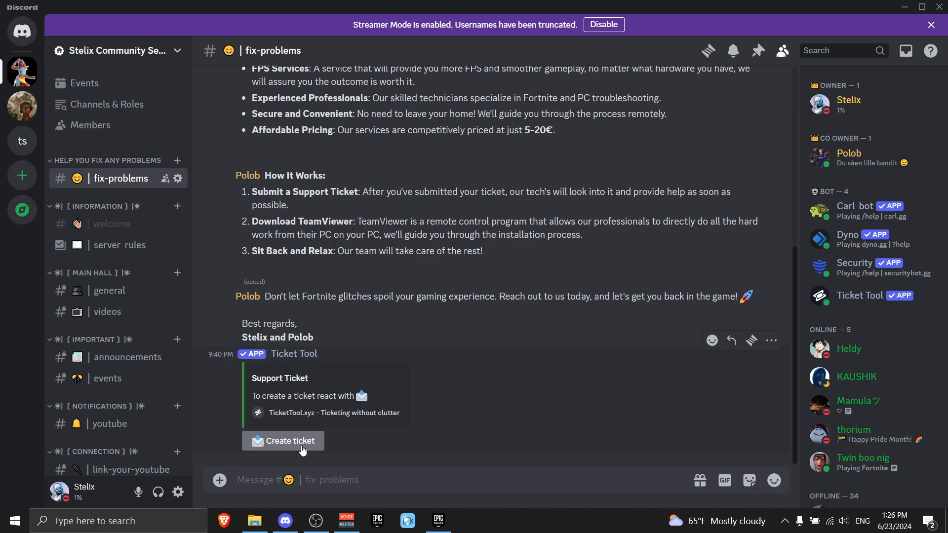
pyautogui.scroll(3)
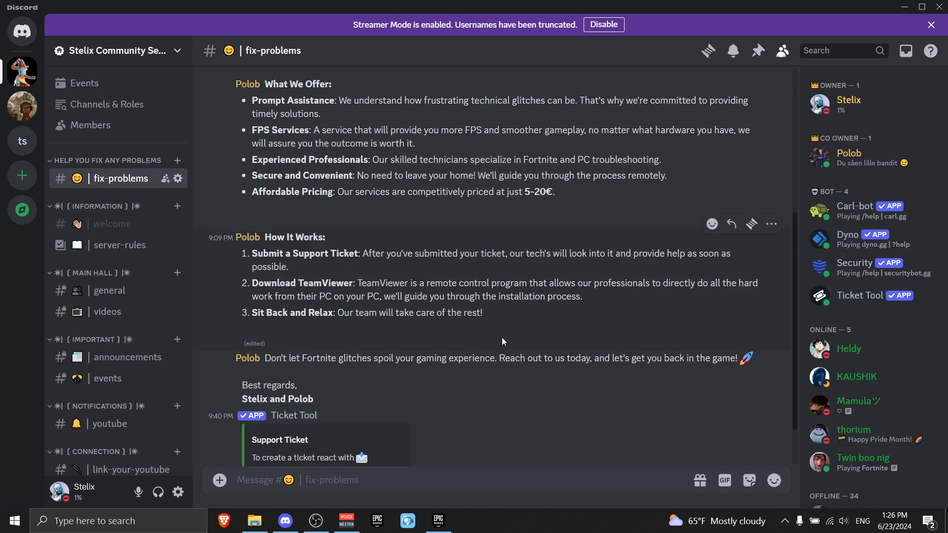
pyautogui.click(438, 521)
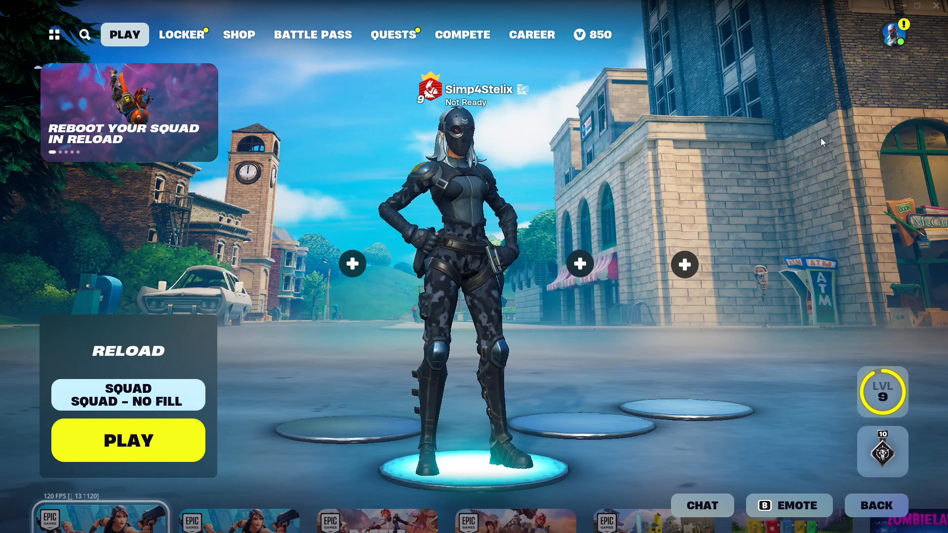